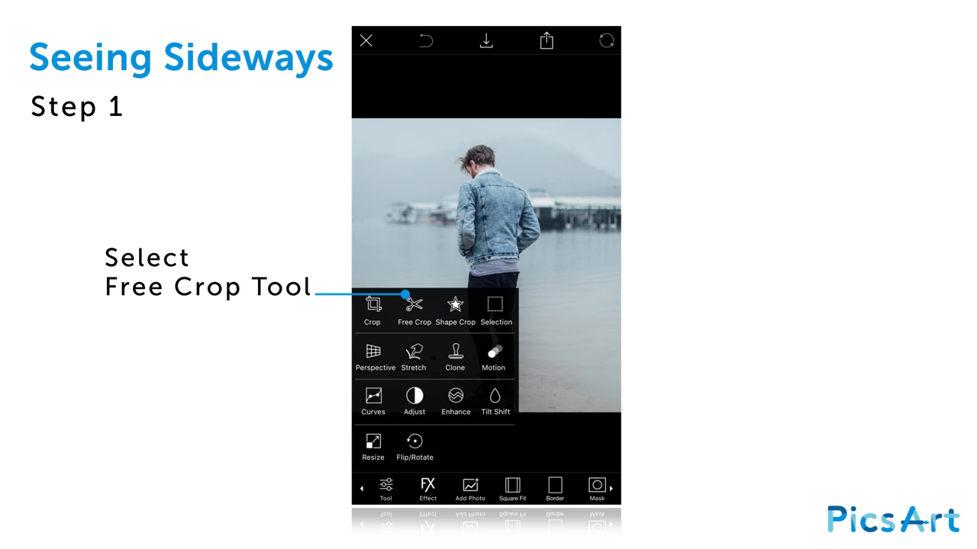
Step: Free-crop the man from the beach photo with the brush and save the cutout as a sticker
click(413, 308)
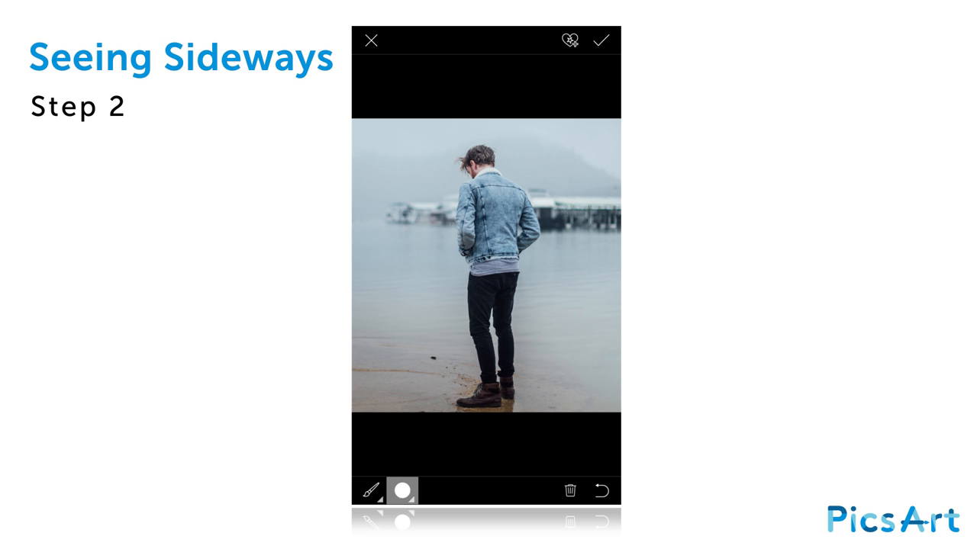
click(403, 491)
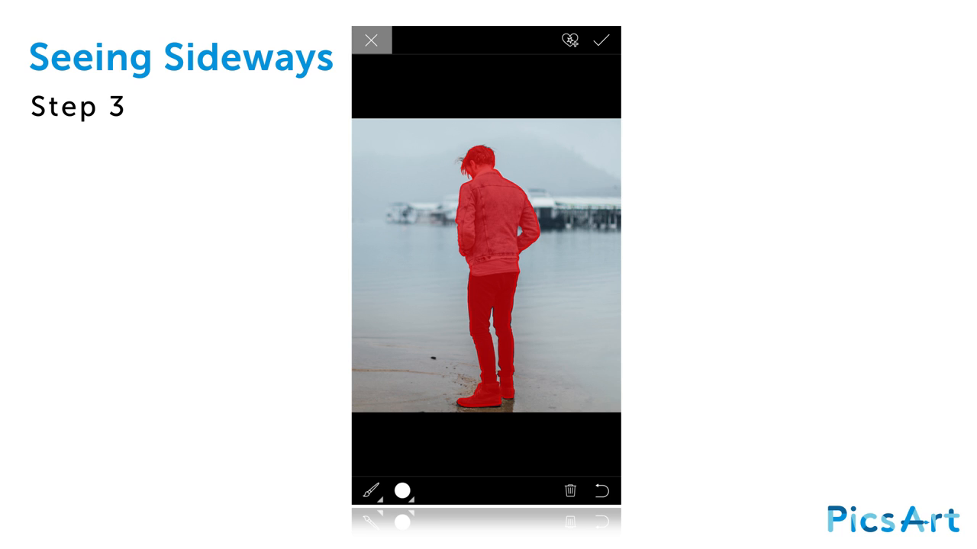
click(601, 39)
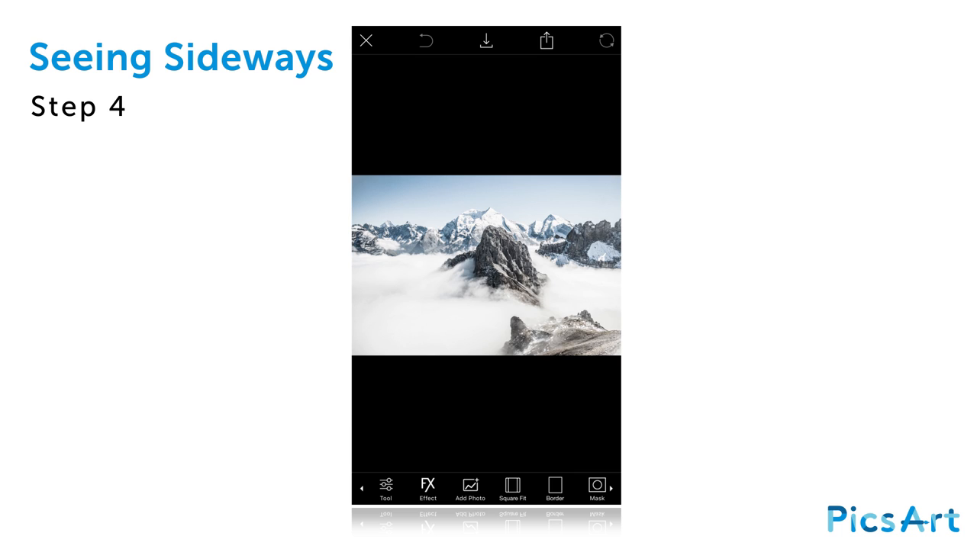
Step: Free-crop the lower-right rocky outcrop of the mountain photo and save it as a cutout
click(384, 488)
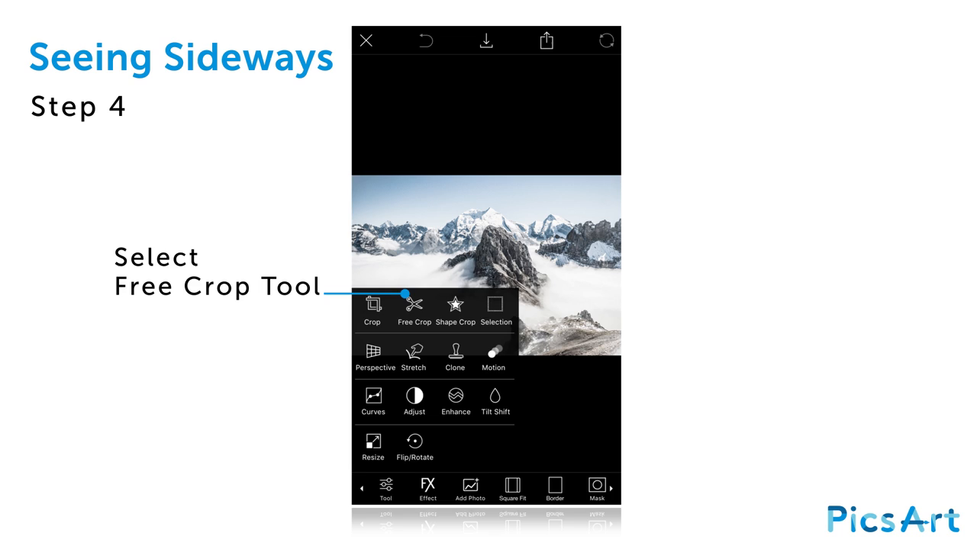
click(413, 312)
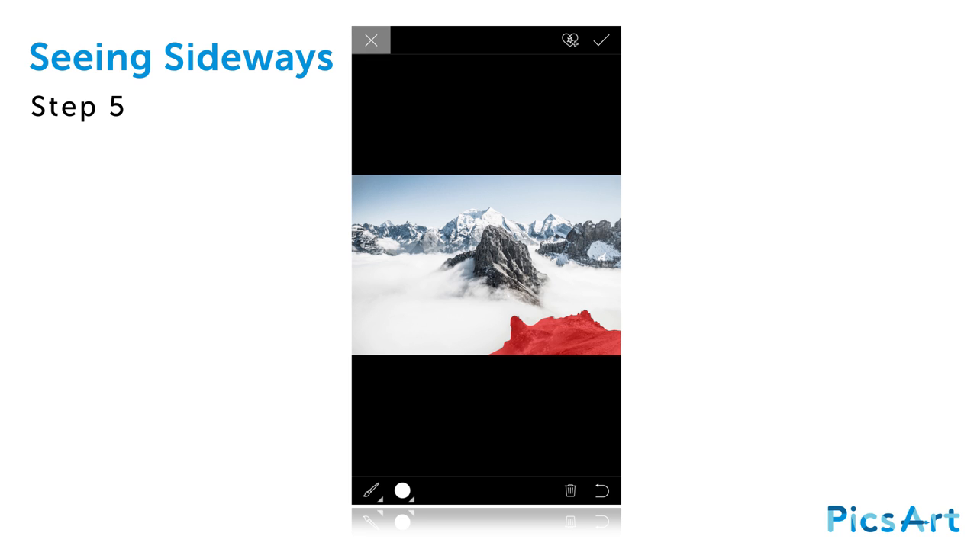
click(601, 39)
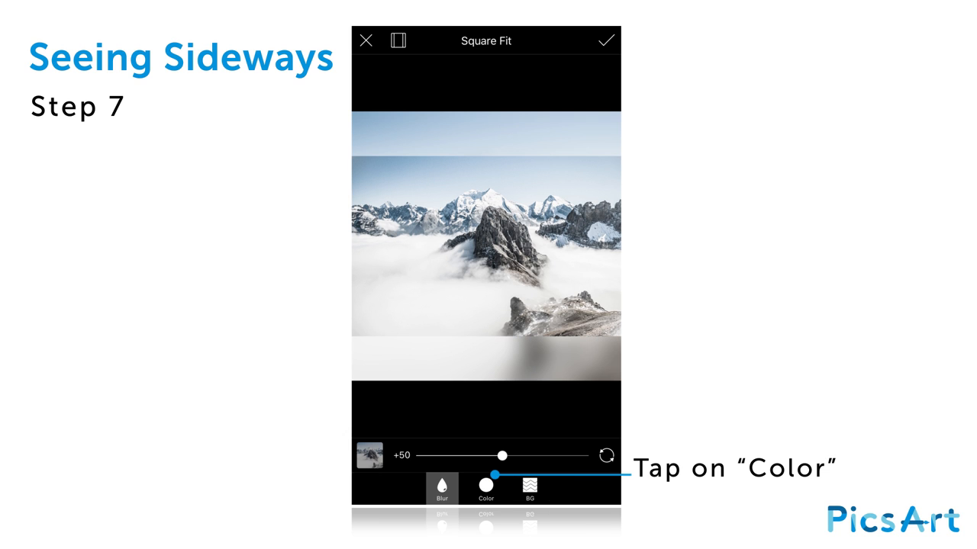
Step: Square-fit the mountain photo rotated 90° sideways with a plain white colour fill
click(485, 491)
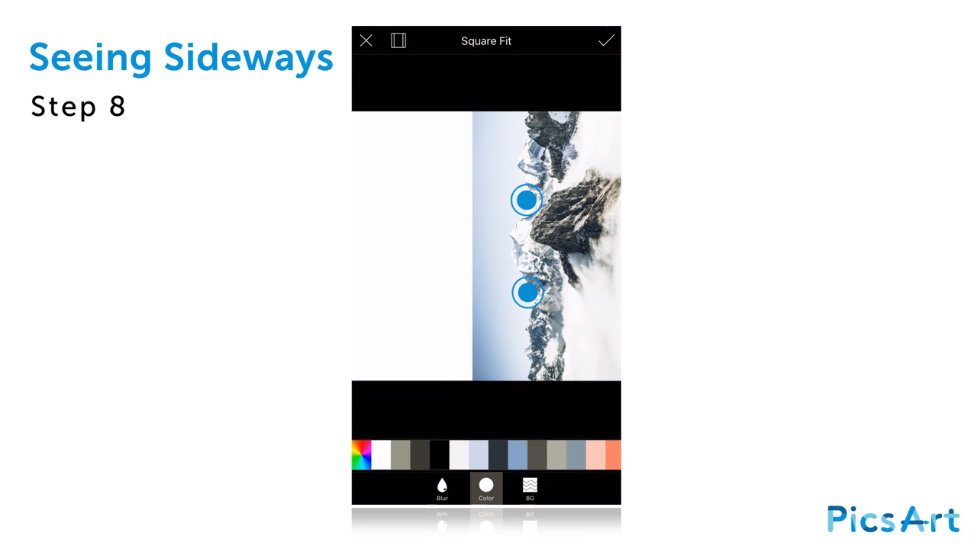
click(604, 40)
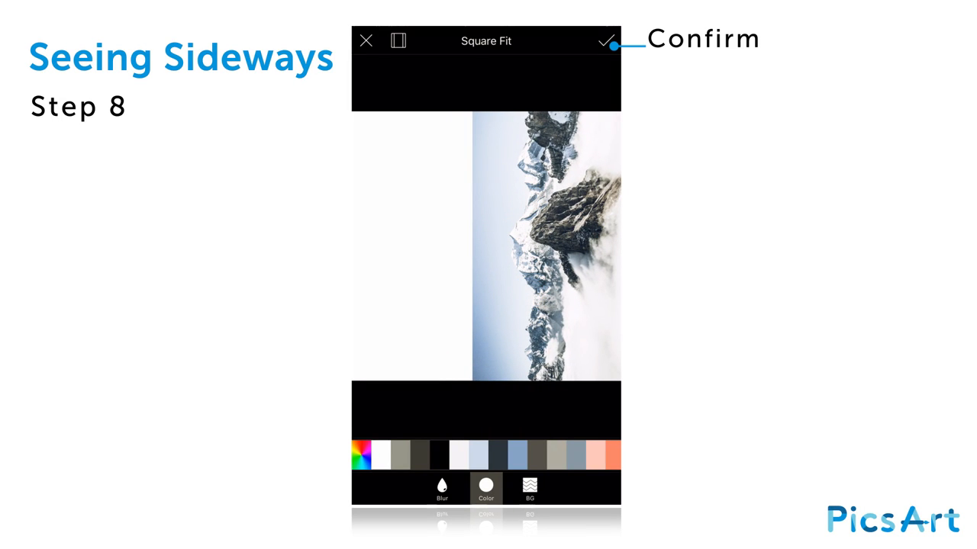
click(607, 40)
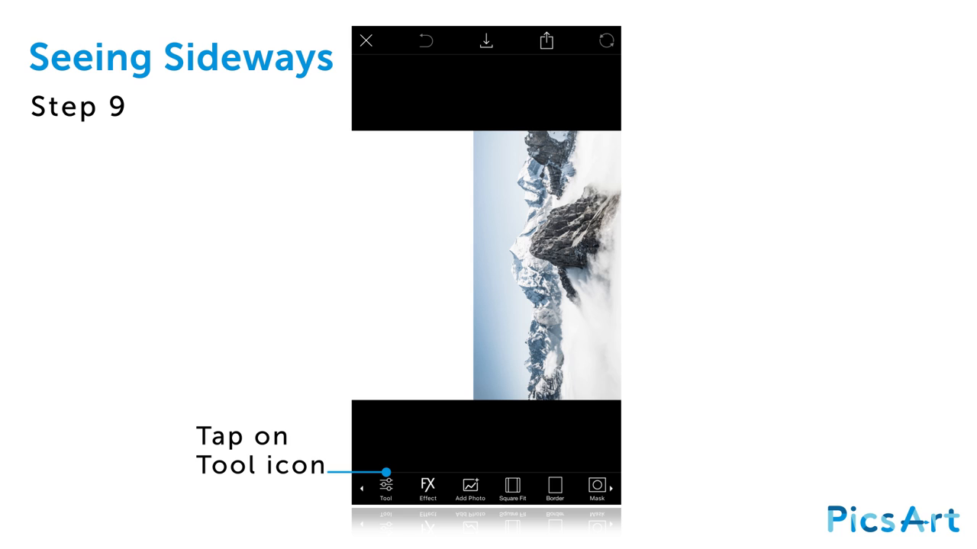
Step: Copy a rectangular sky strip and paste it stretched over the empty left side
click(384, 488)
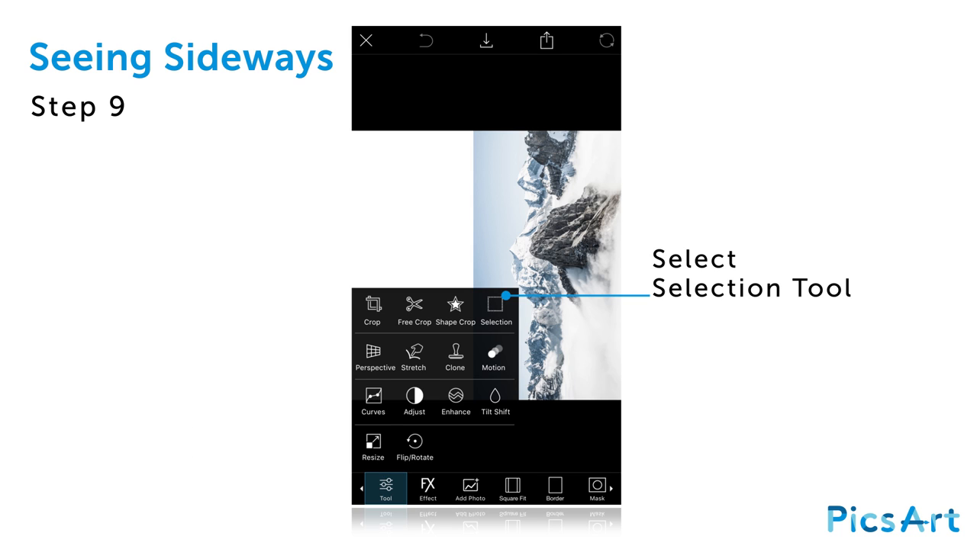
click(494, 308)
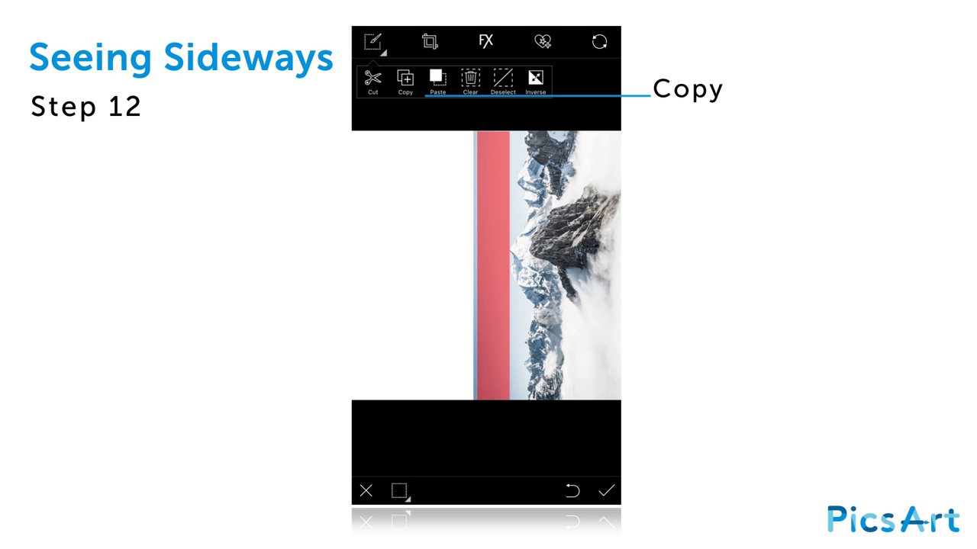
click(436, 80)
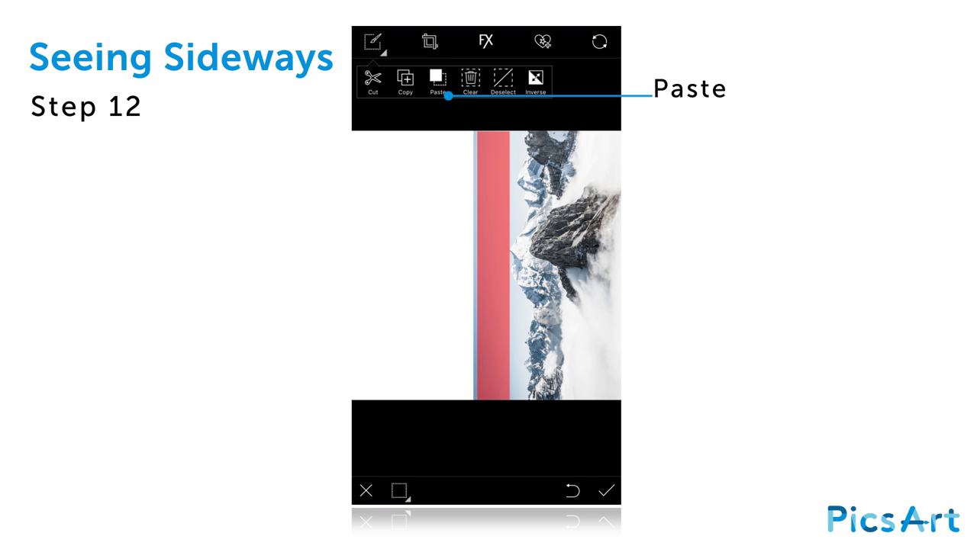
click(437, 82)
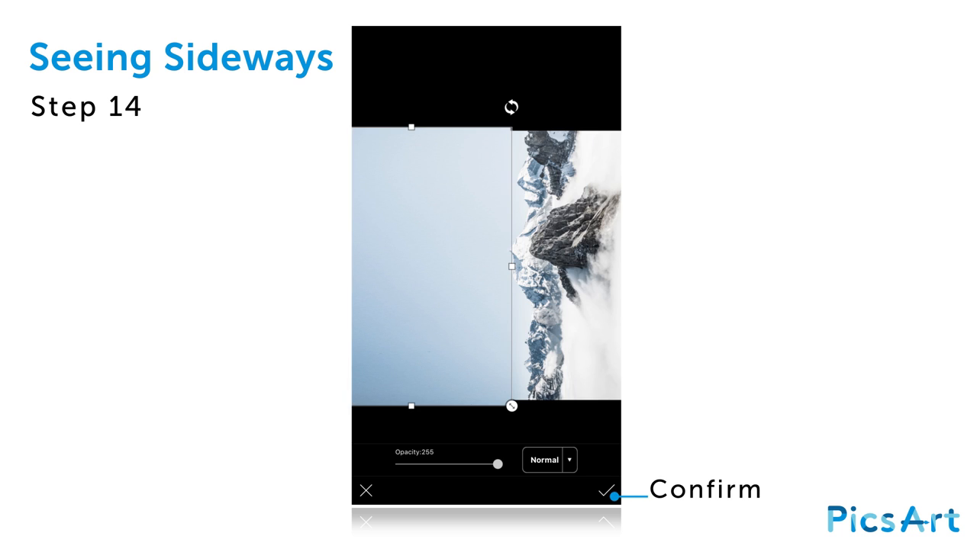
click(607, 492)
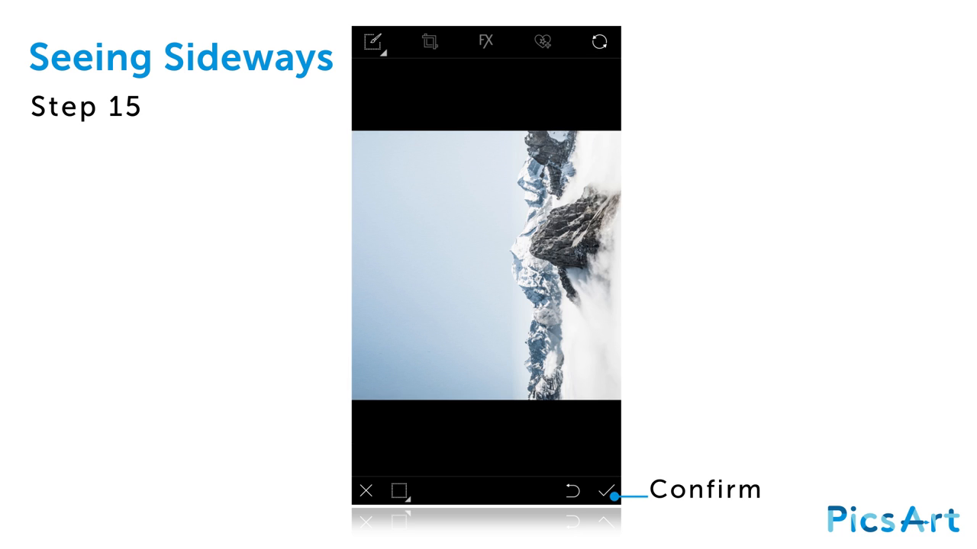
click(608, 492)
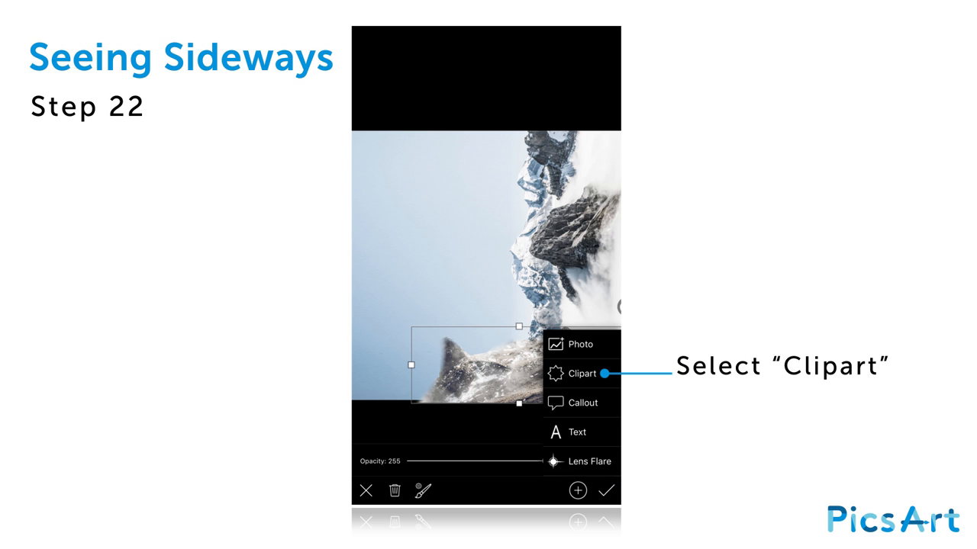
Step: Place the man cutout on the rocky outcrop and spread the clouds clipart along his feet
click(581, 372)
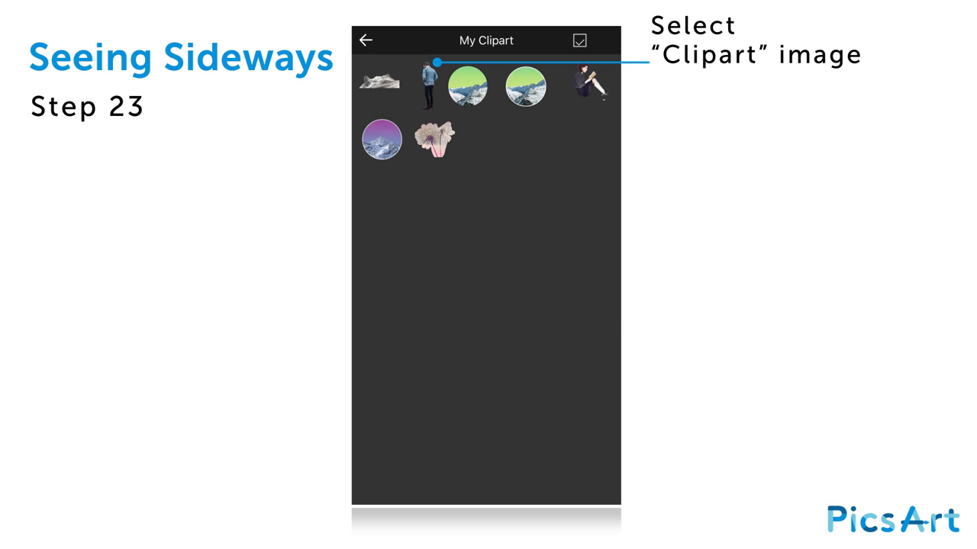
click(427, 85)
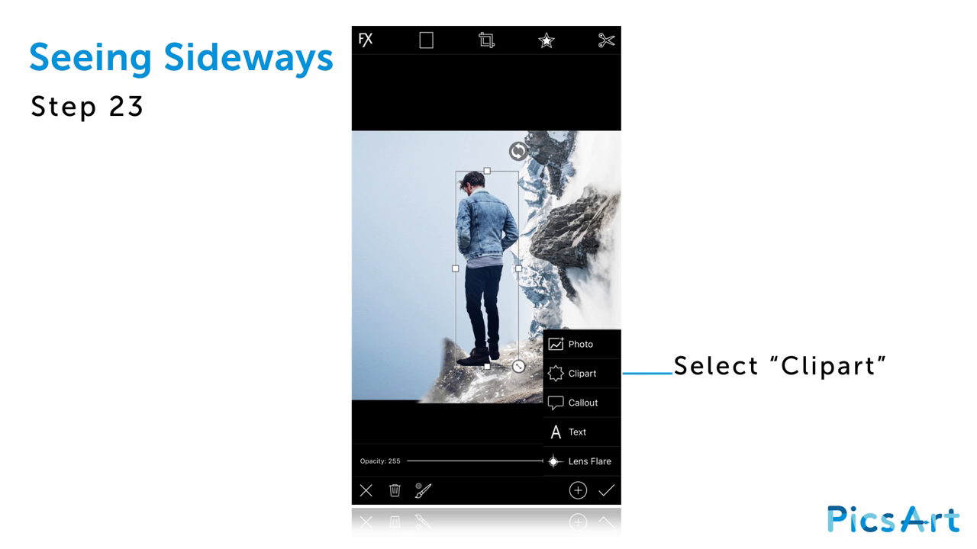
click(580, 372)
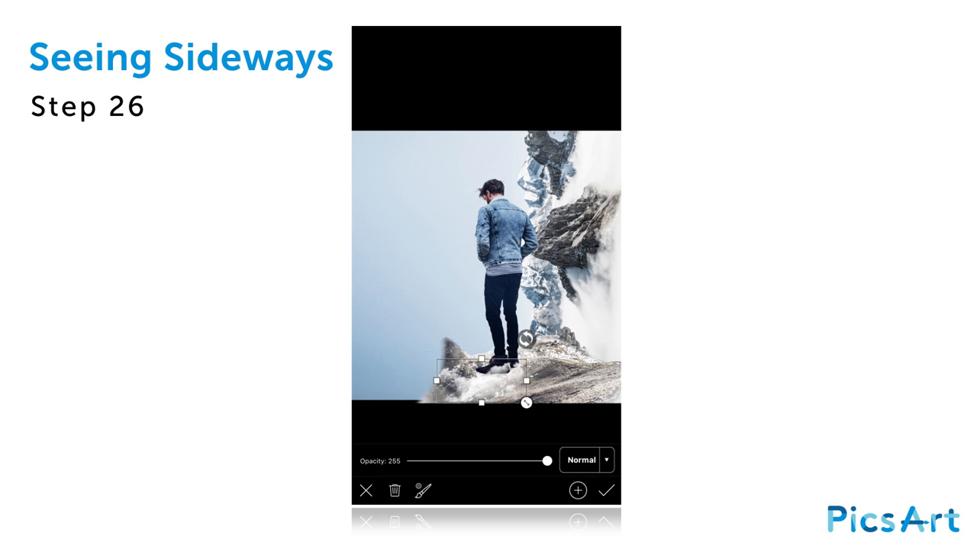
drag(481, 374, 553, 374)
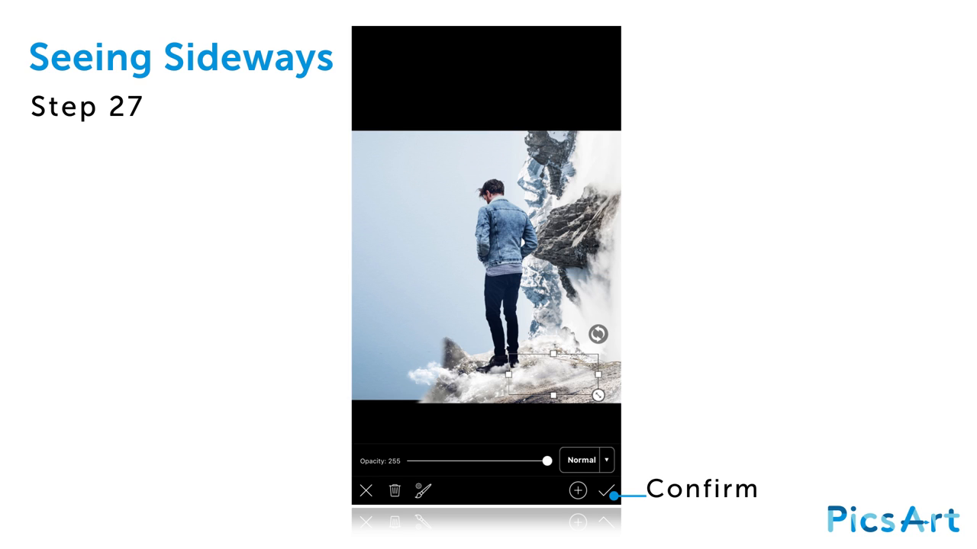
click(607, 492)
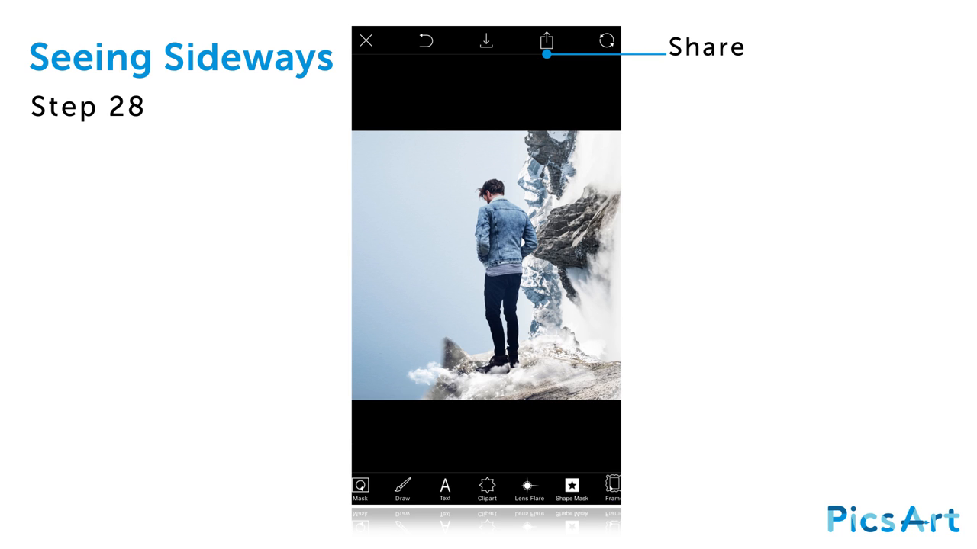
Step: Share the composite with the description #FreeToEdit #SeeingSideways
click(547, 40)
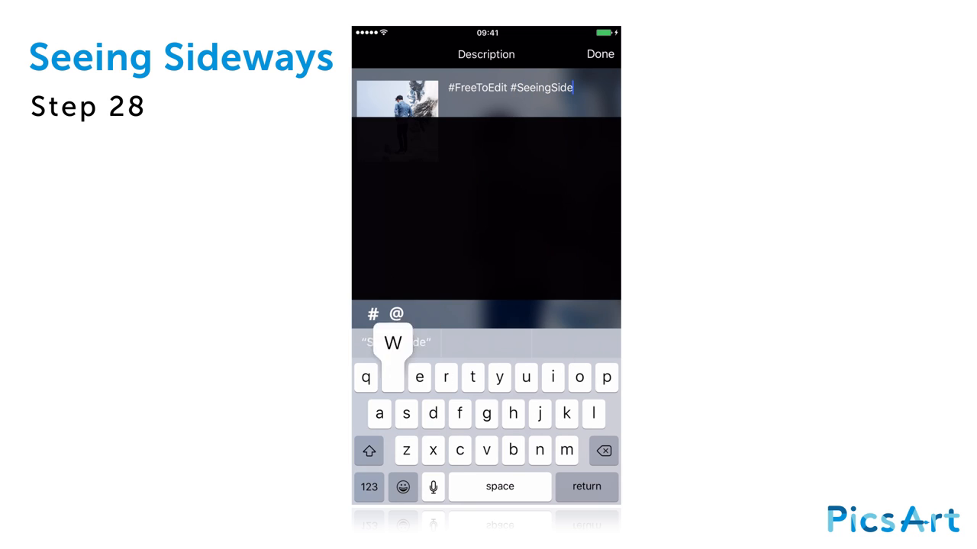